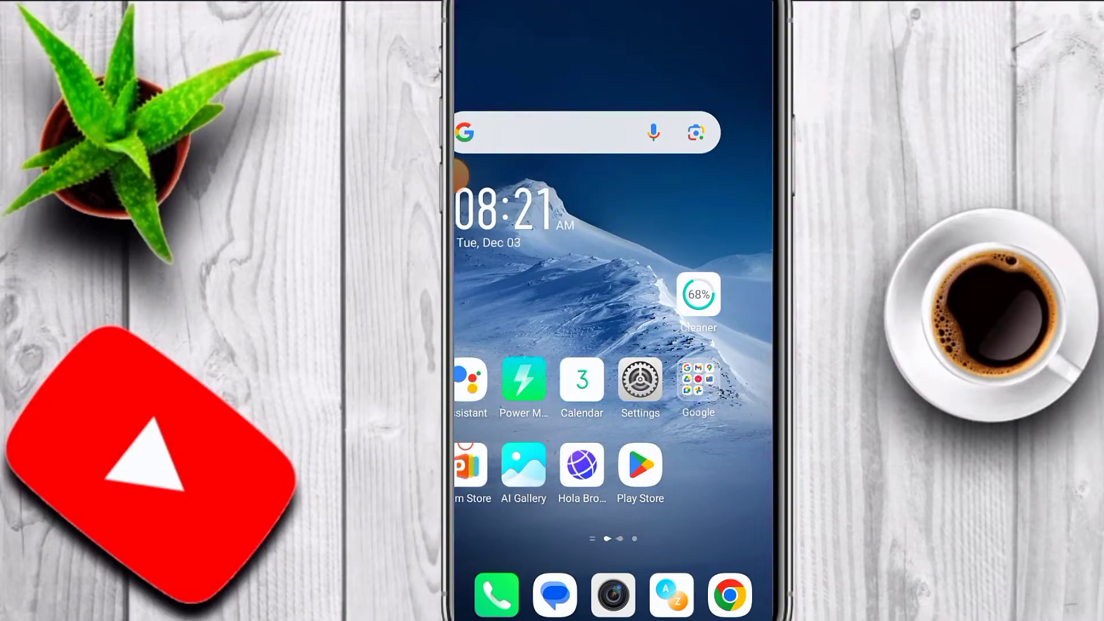
# Swipe to the X app's profile page showing the account's current birth date.
pyautogui.hscroll(-3)
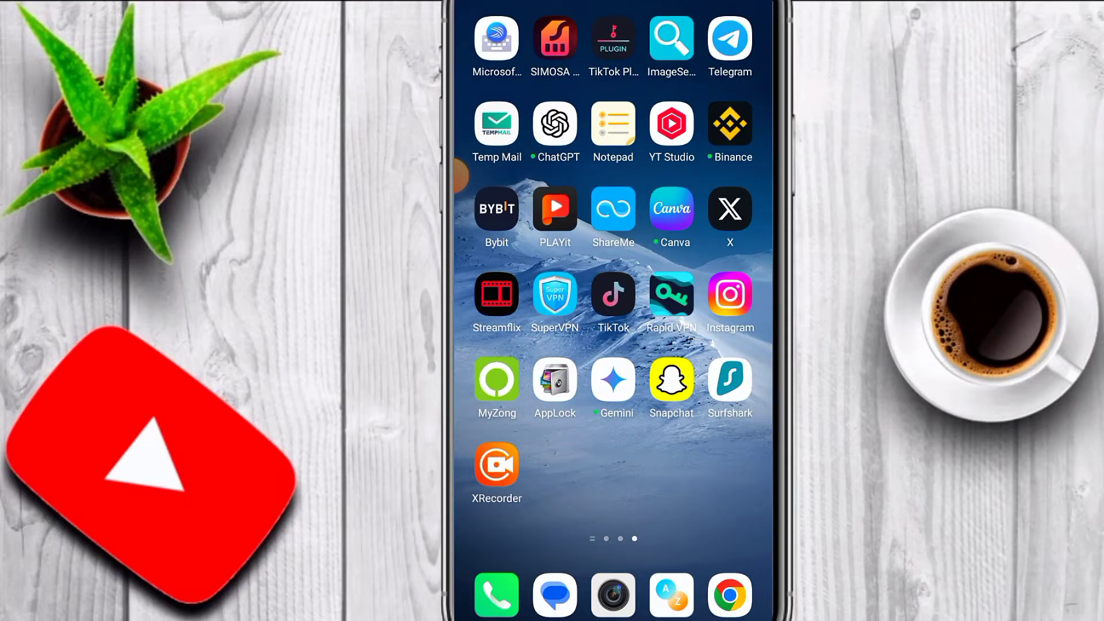
pyautogui.hscroll(-3)
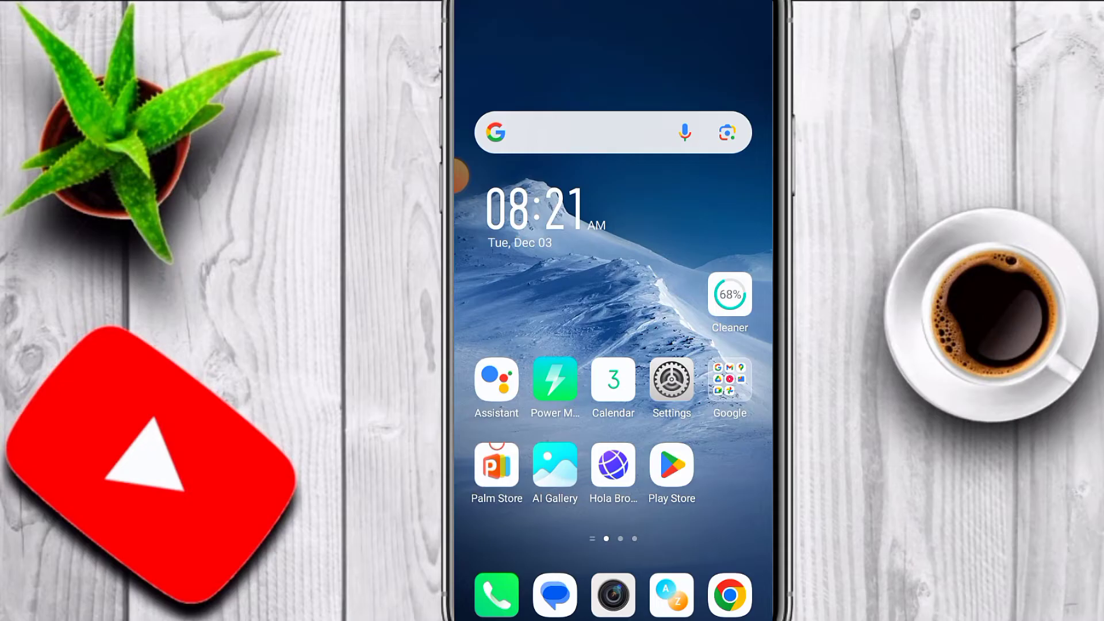
pyautogui.hscroll(-3)
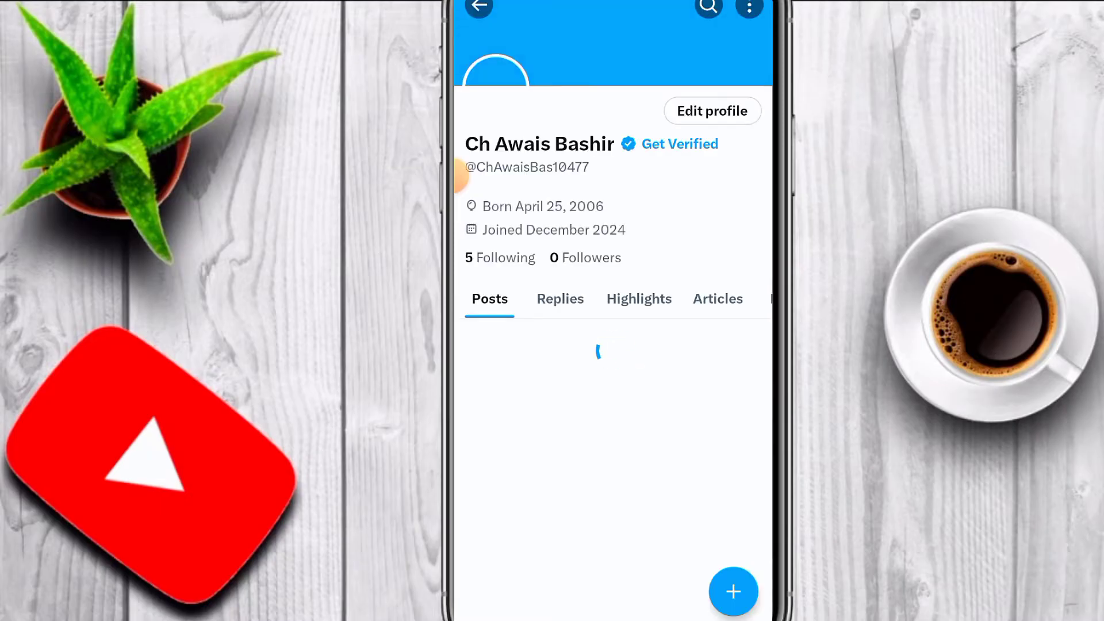
# Enter Edit profile and scroll down to the Birth date field.
pyautogui.click(712, 111)
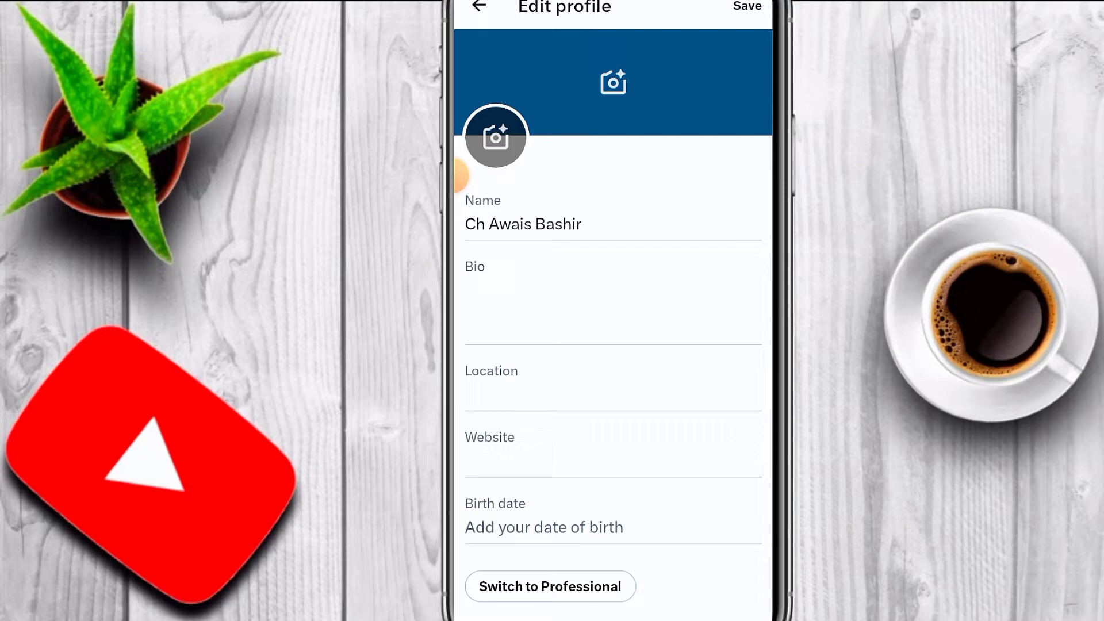
pyautogui.scroll(-3)
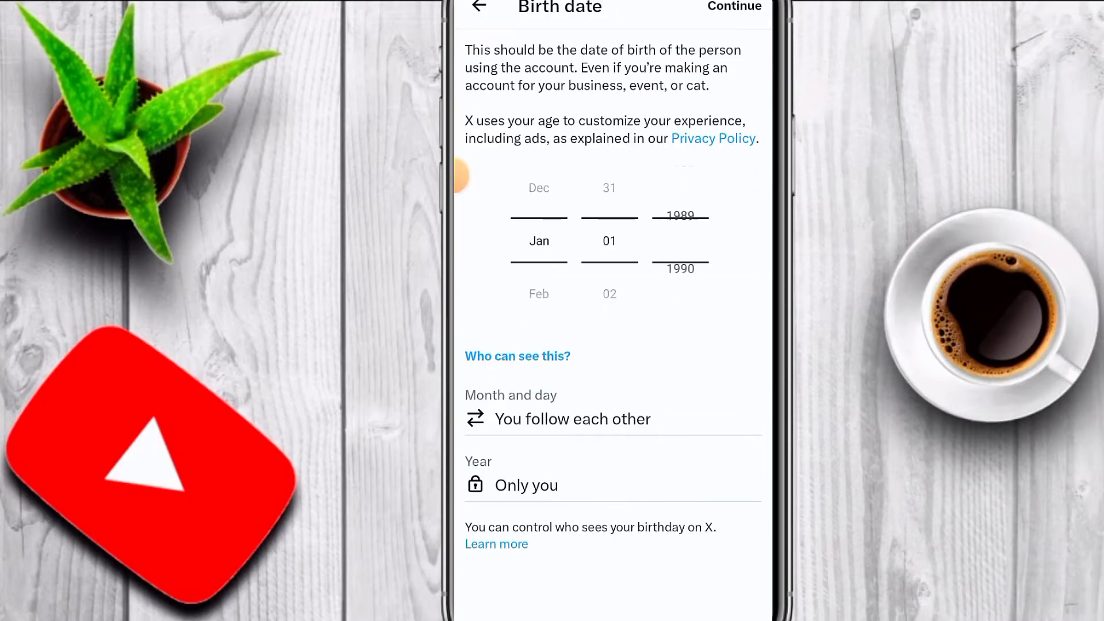
# Choose Jun 10, 2002 on the date wheels and confirm the birth date.
pyautogui.scroll(-3)
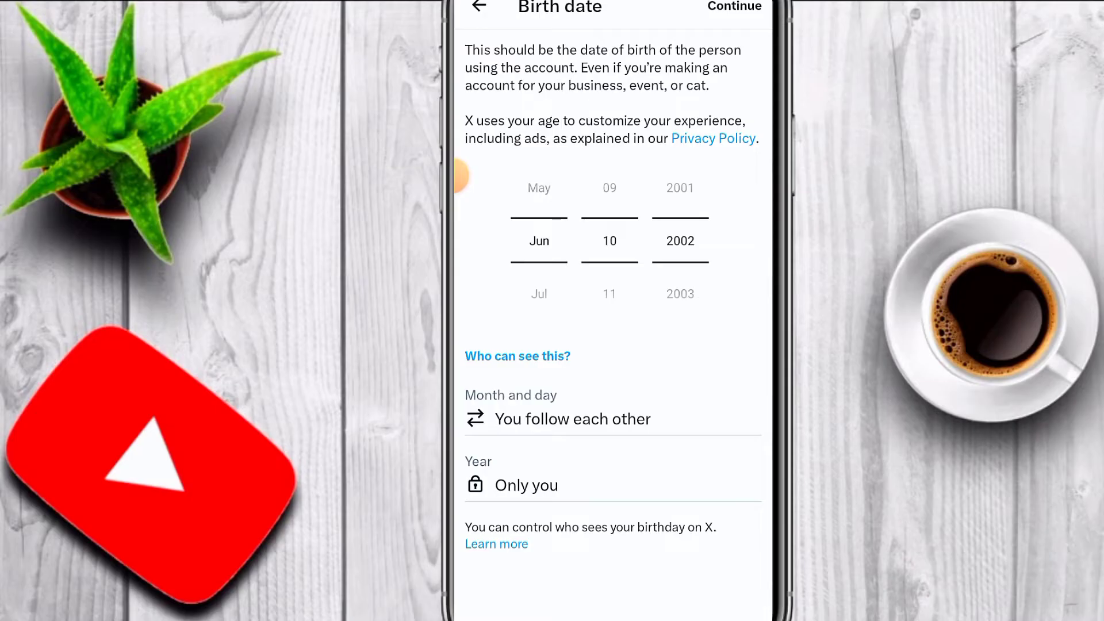
pyautogui.click(739, 6)
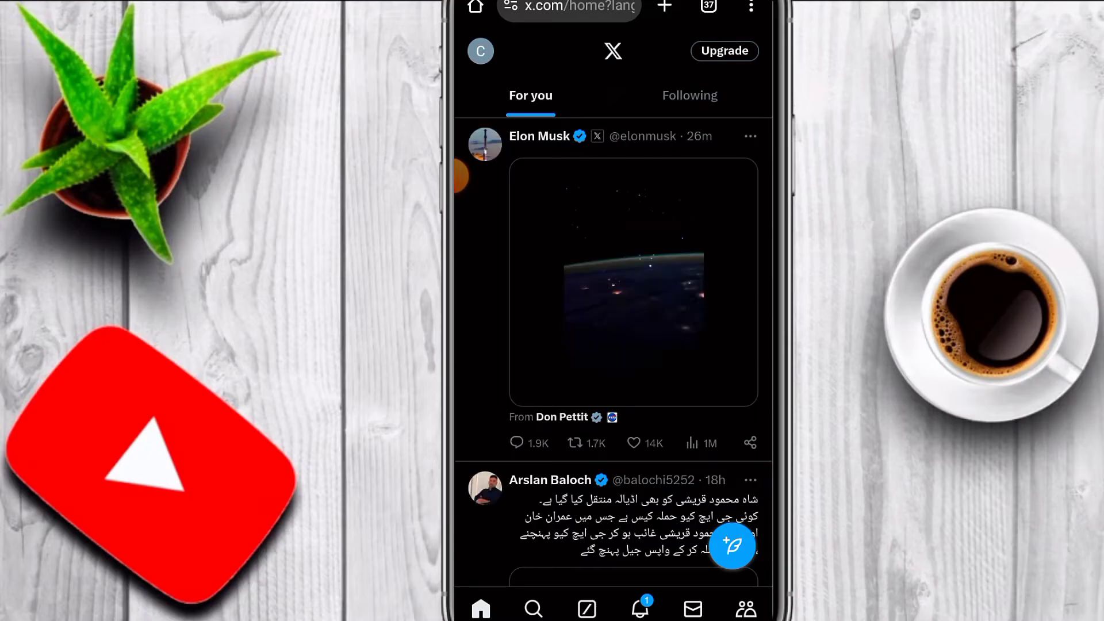
# From the account side menu, go to Settings and privacy toward Content you see.
pyautogui.click(481, 51)
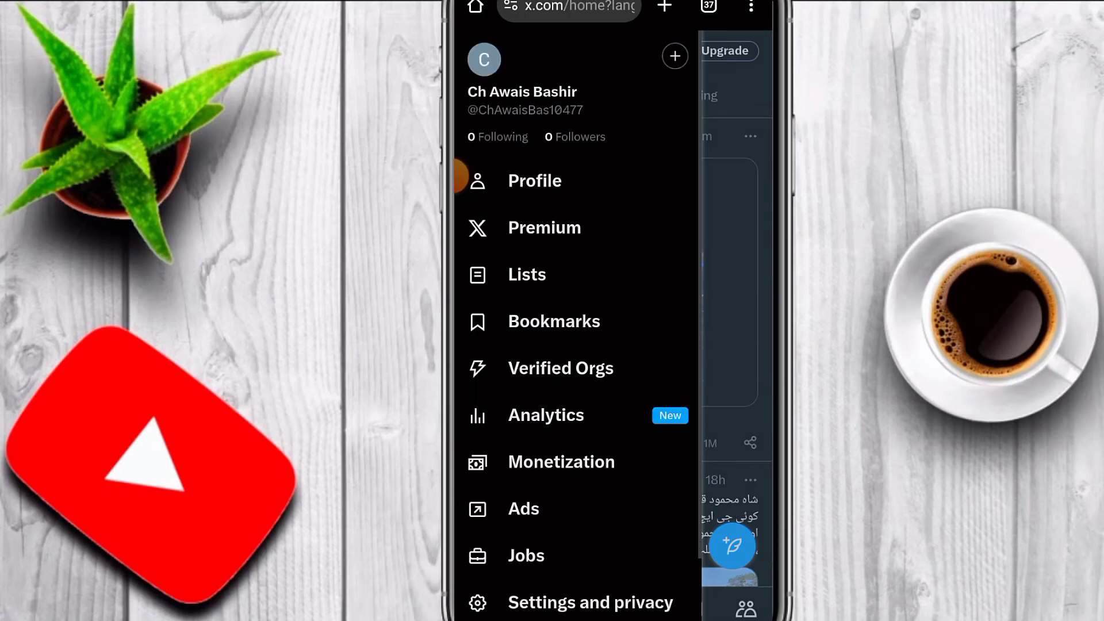
pyautogui.scroll(-3)
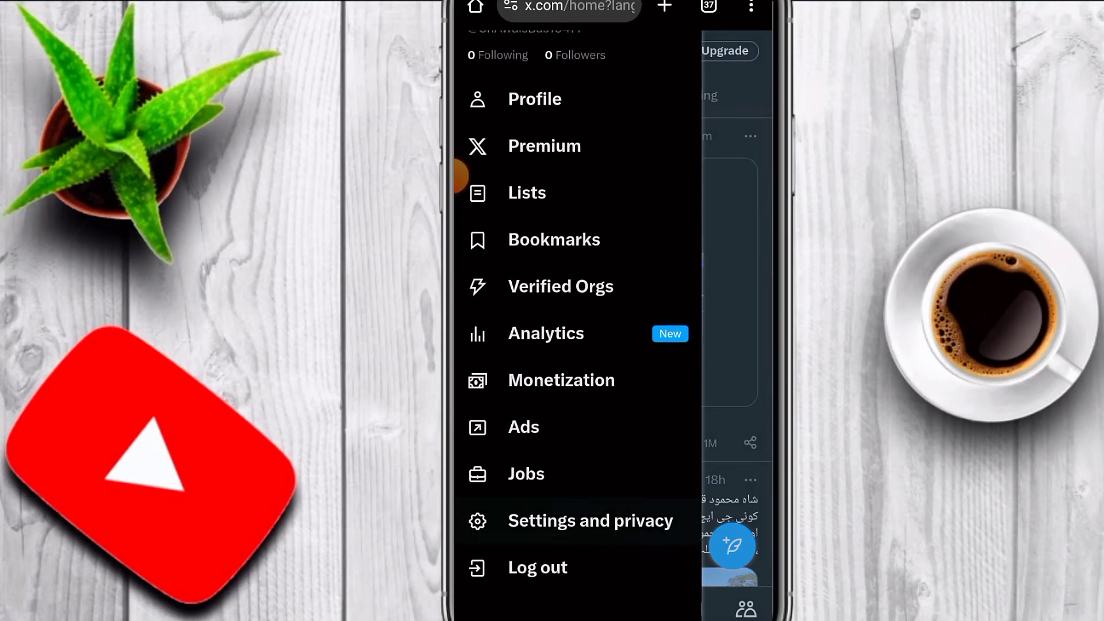
pyautogui.click(589, 521)
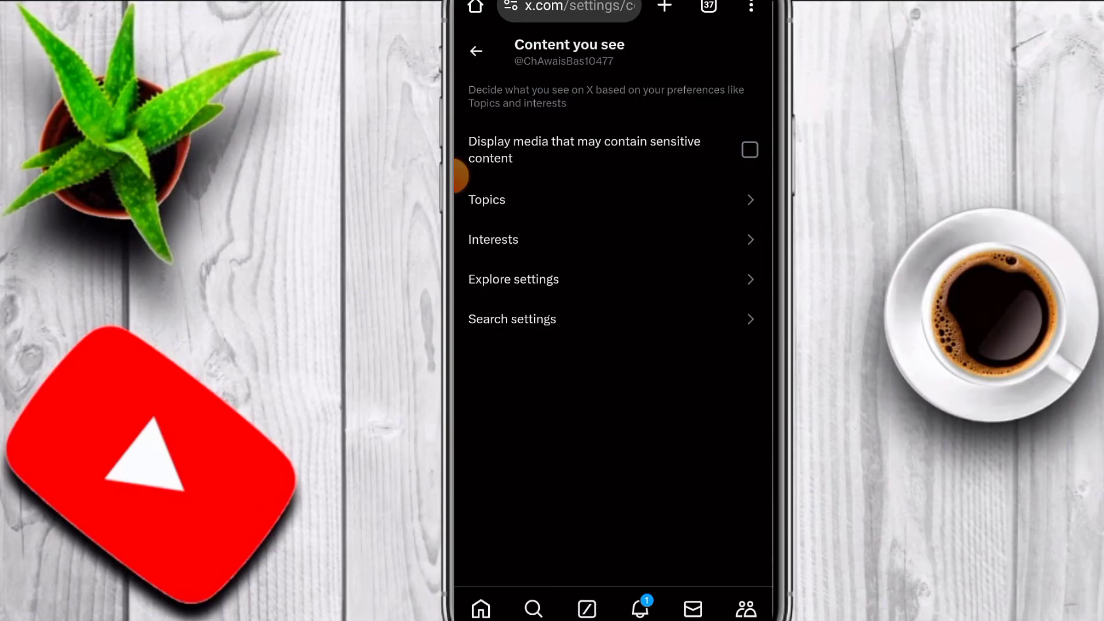
pyautogui.click(750, 150)
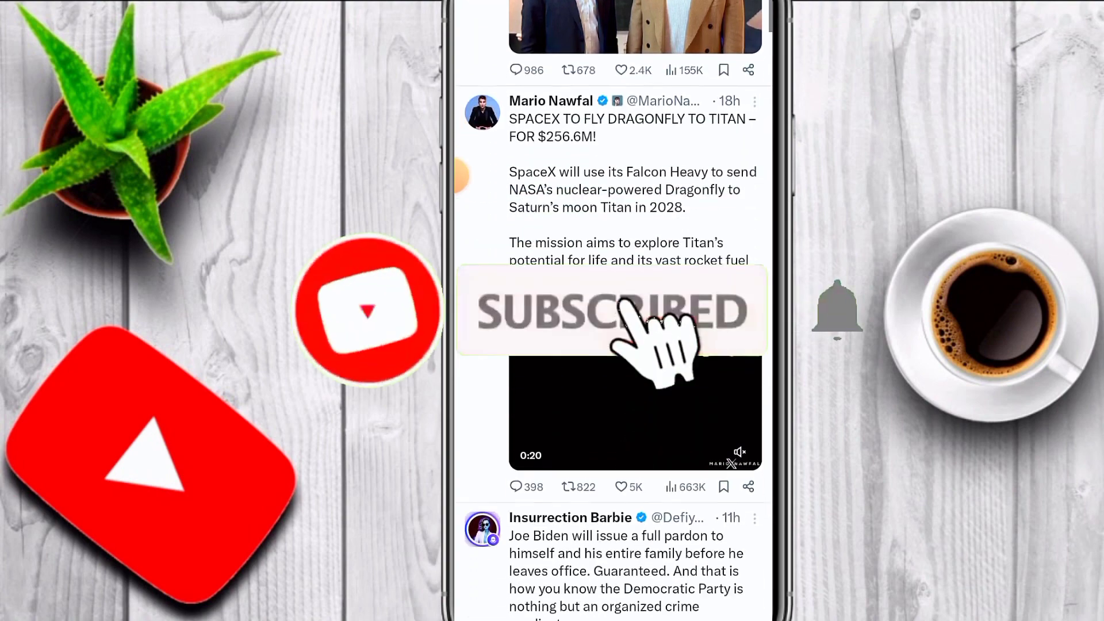
pyautogui.scroll(-3)
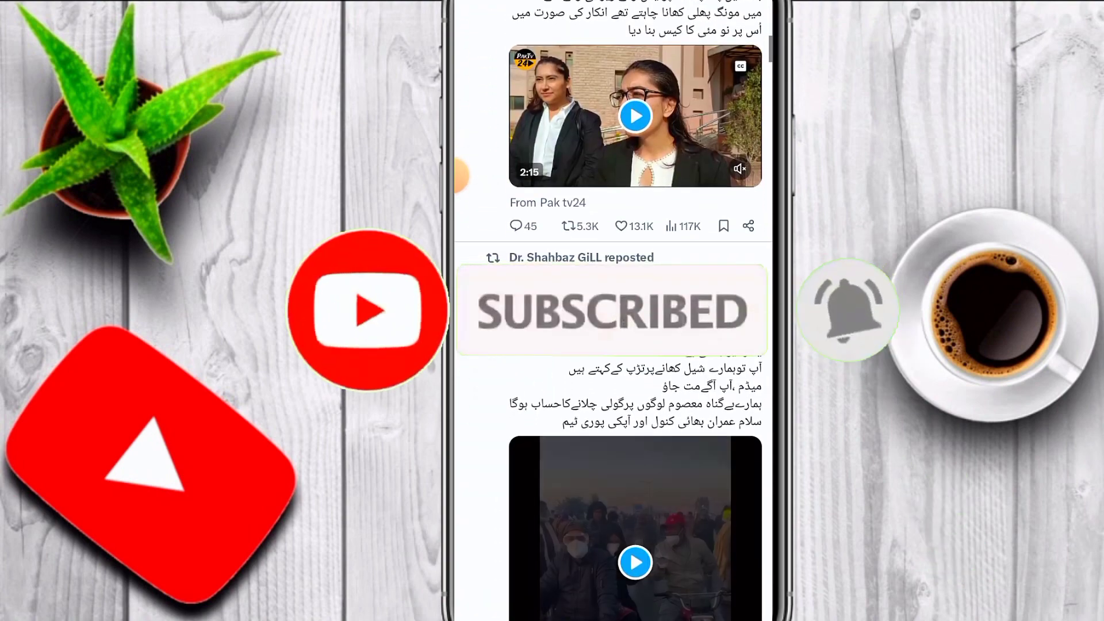